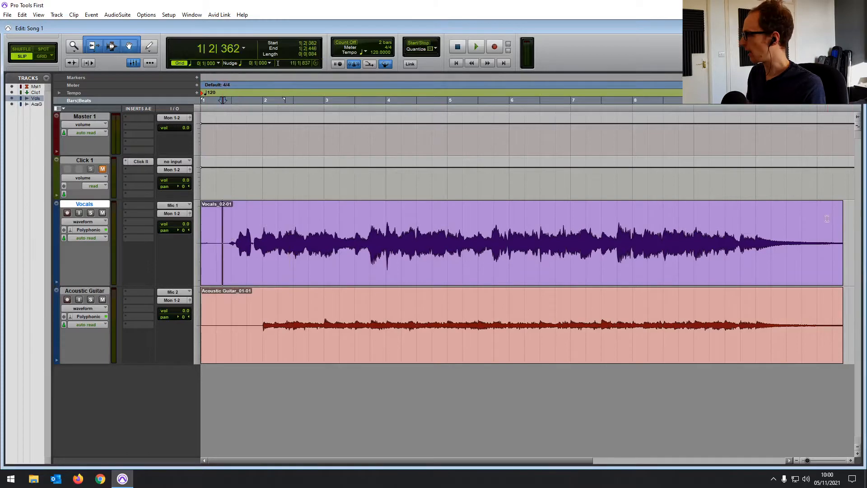
Switch between the Zoomer, Trimmer, Grabber and Selector edit tools.
click(266, 230)
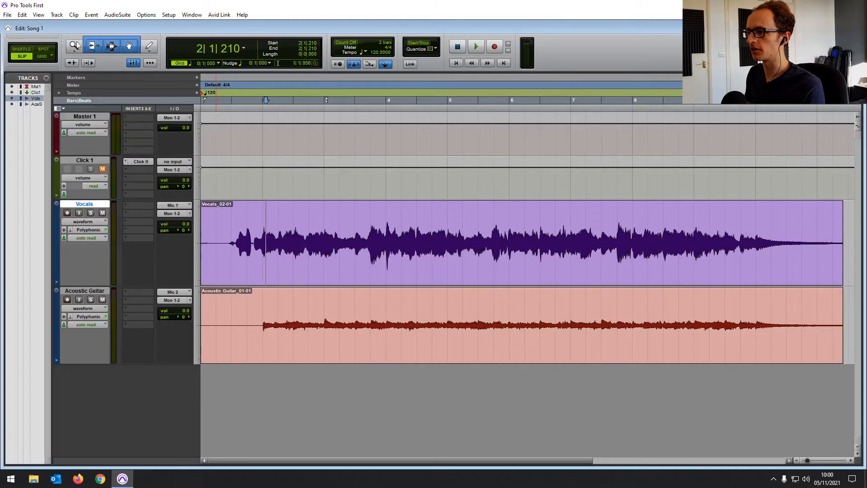
click(91, 46)
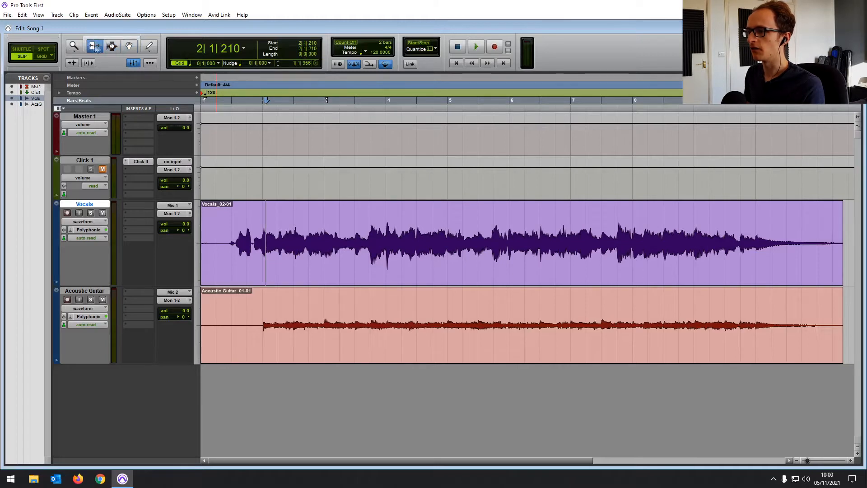
click(130, 46)
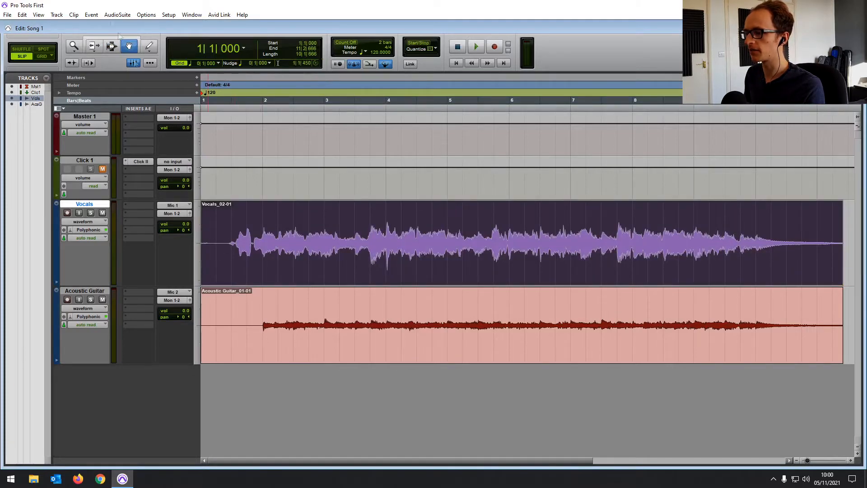
click(111, 45)
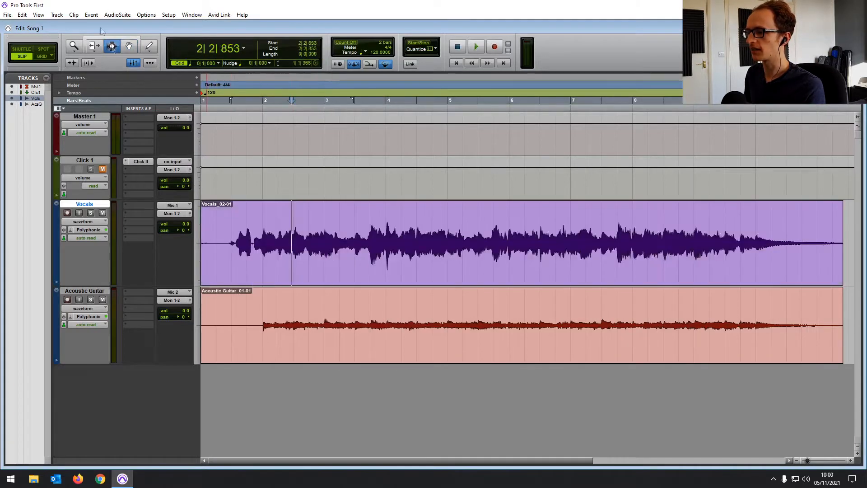
click(92, 46)
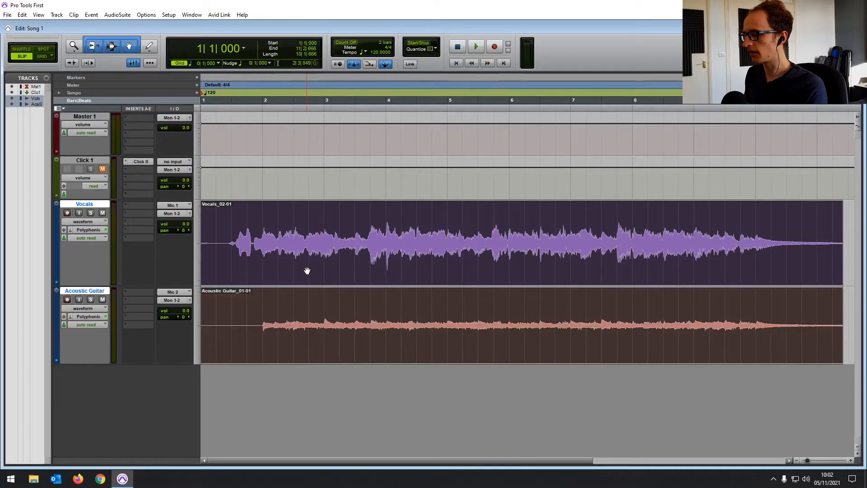
Group the Vocals and Acoustic Guitar clips, then ungroup them.
right_click(307, 270)
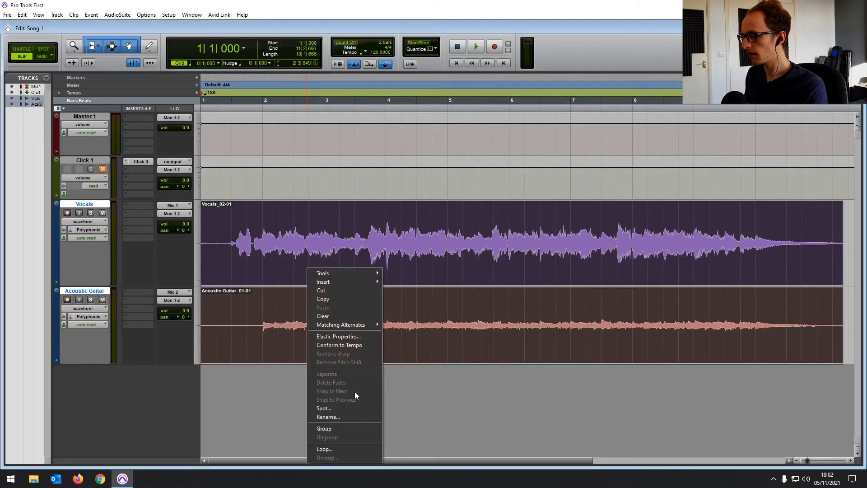
mouse_move(344, 428)
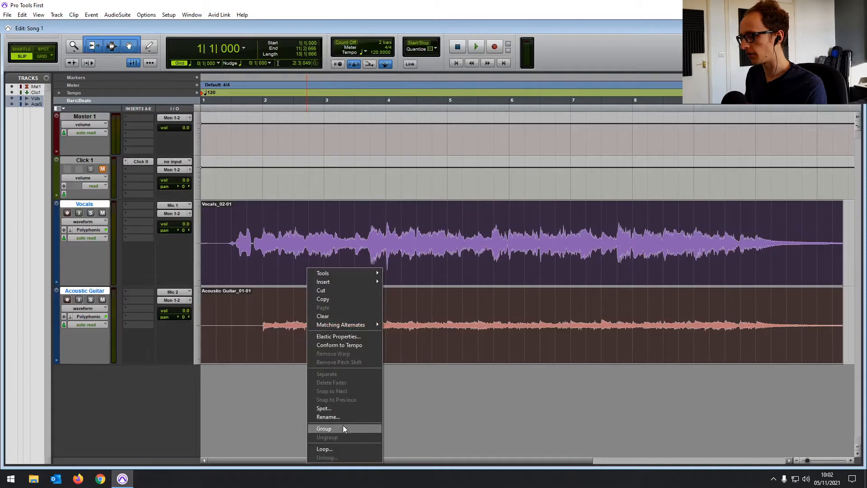
mouse_move(340, 431)
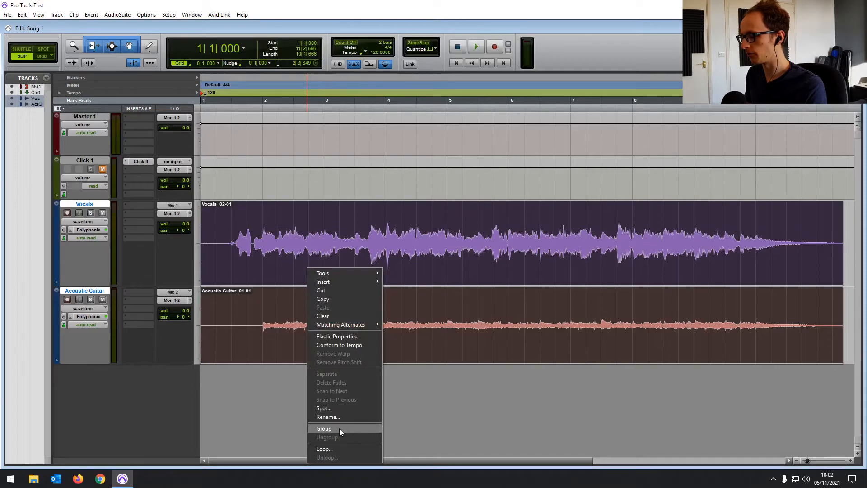
click(324, 428)
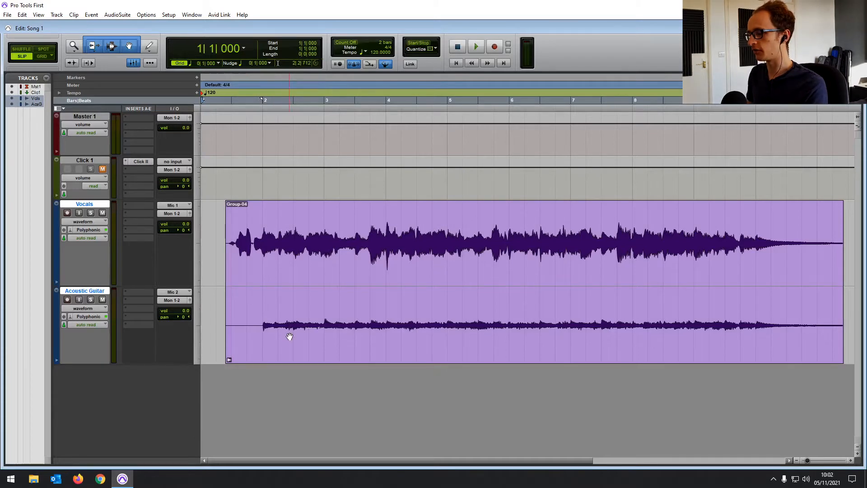
right_click(289, 336)
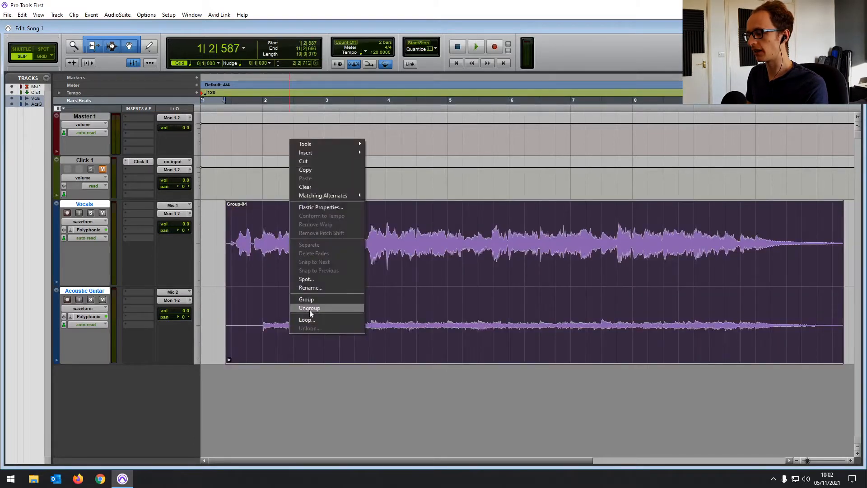
click(310, 307)
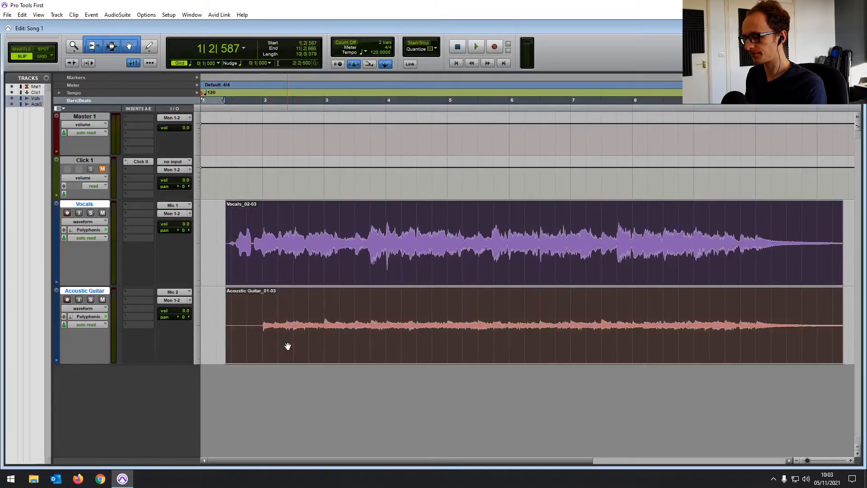
Group the Vocals and Acoustic Guitar clips together again.
right_click(288, 346)
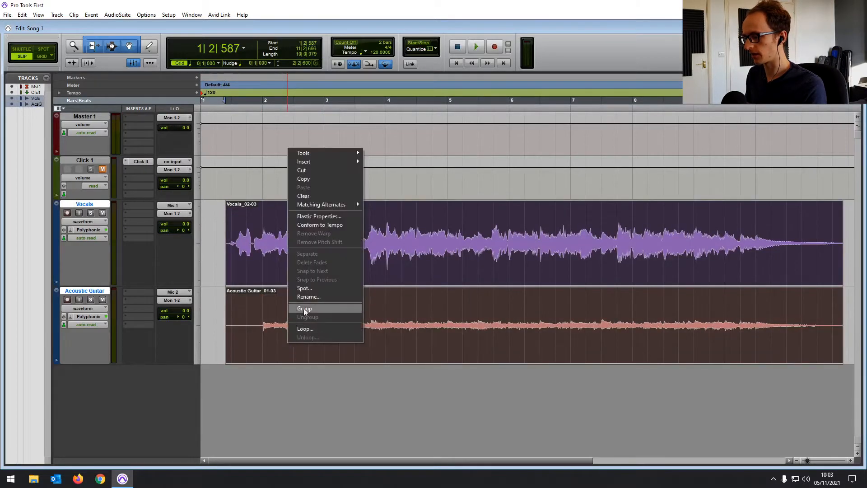
click(304, 308)
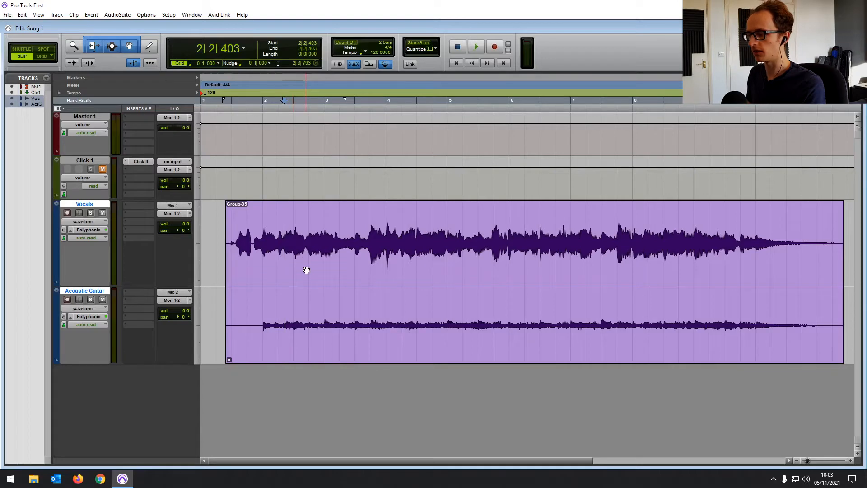
click(21, 15)
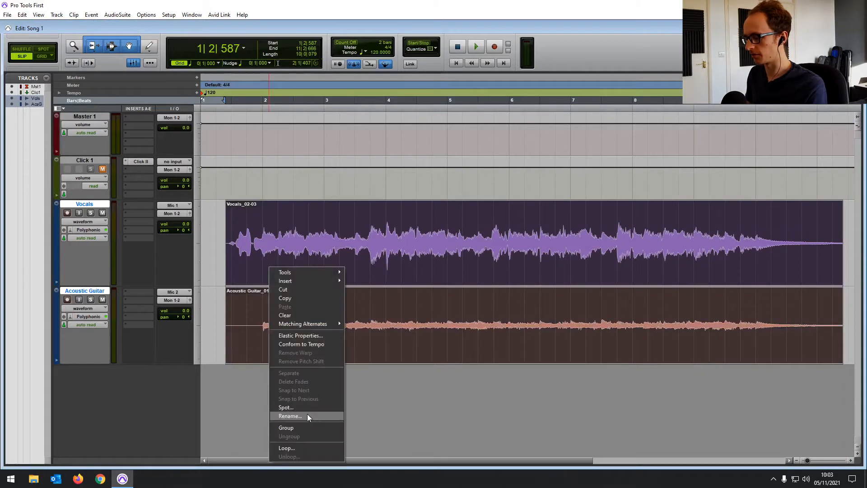
click(285, 427)
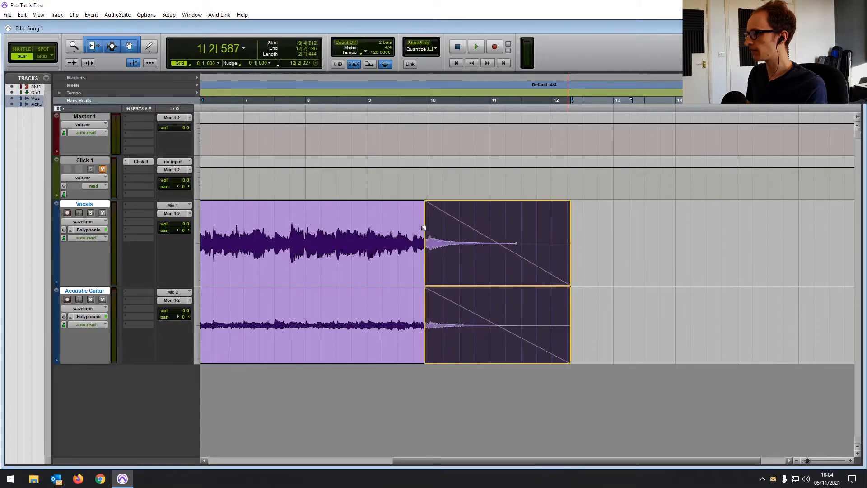
Add a curved fade-out to the end of the grouped vocal and guitar clip.
click(475, 46)
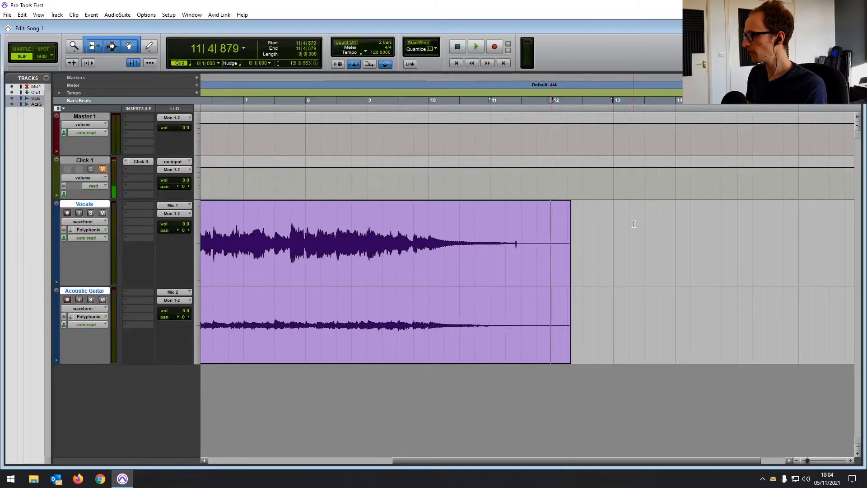
click(514, 233)
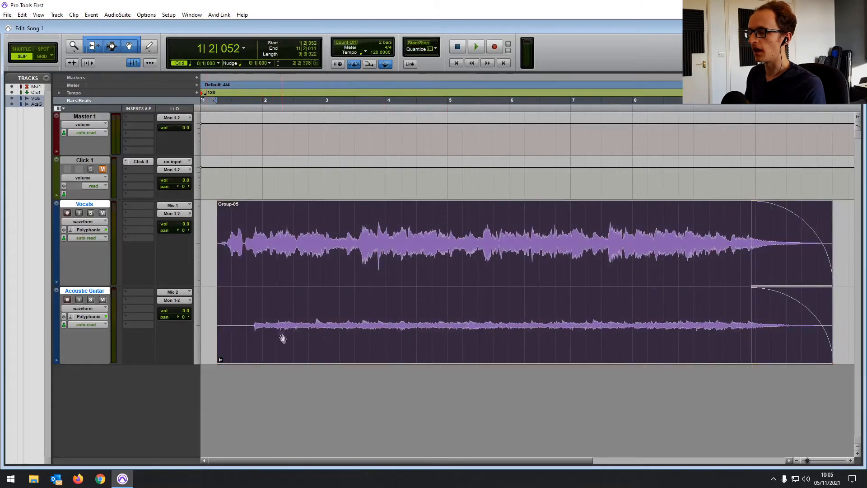
Select the grouped clip and set the edit mode to Grid.
click(283, 337)
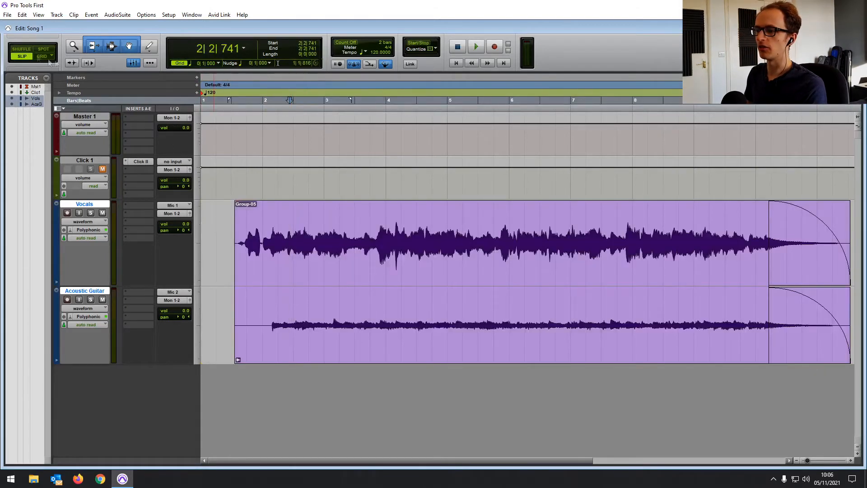
click(19, 56)
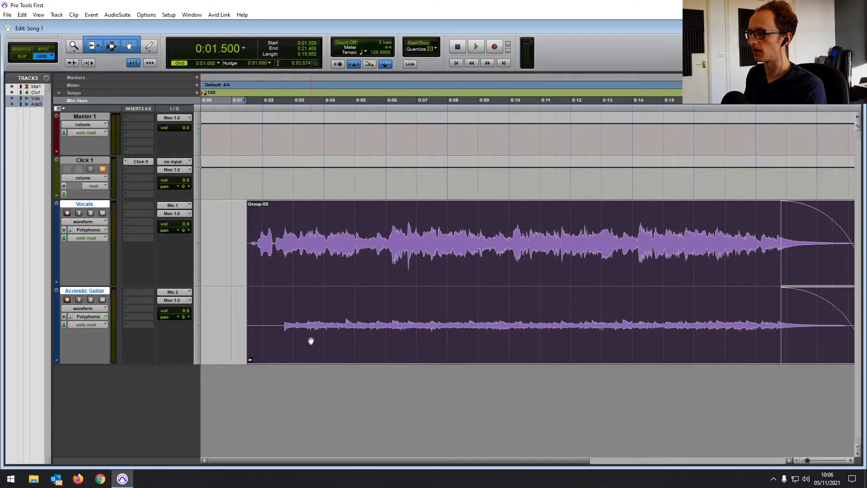
click(296, 340)
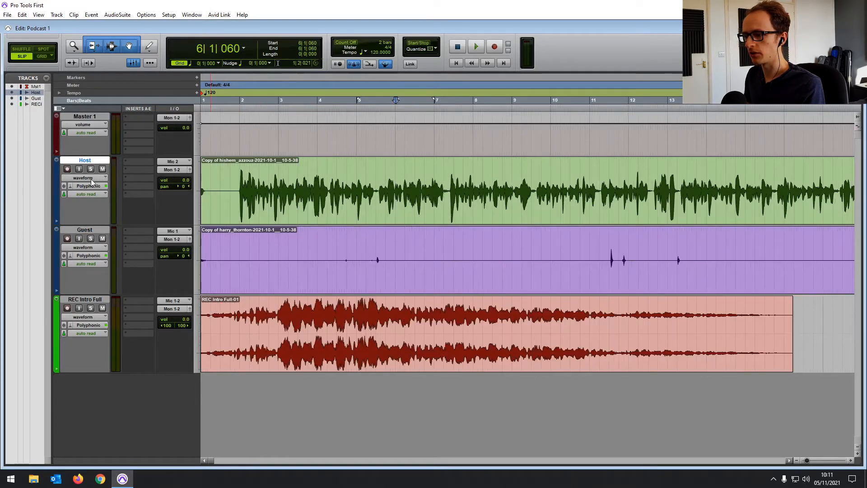
Check the Host track's view options and select audio near bar 2.
click(83, 177)
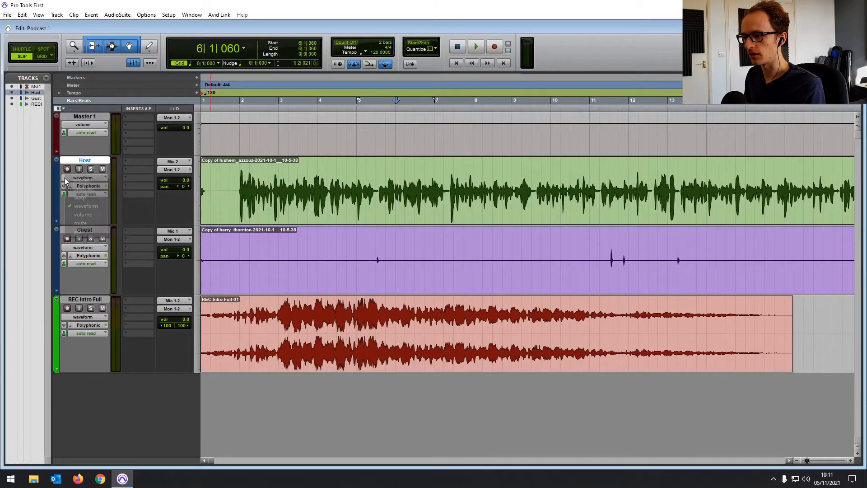
click(83, 177)
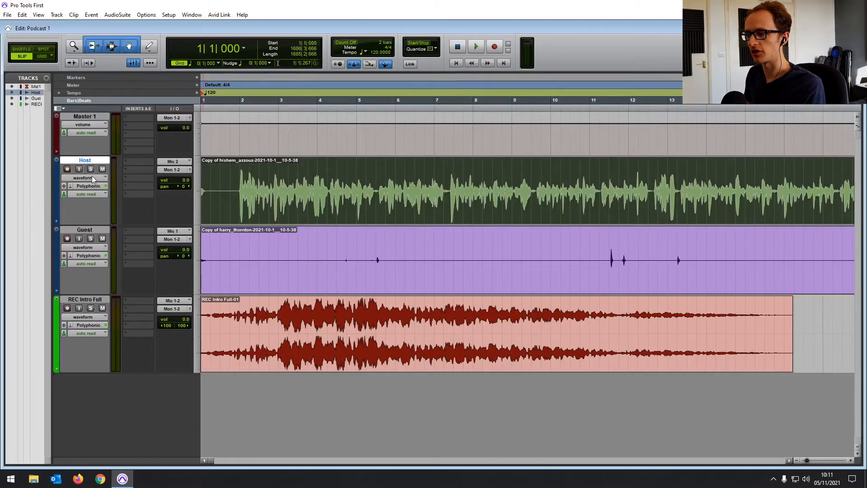
click(234, 184)
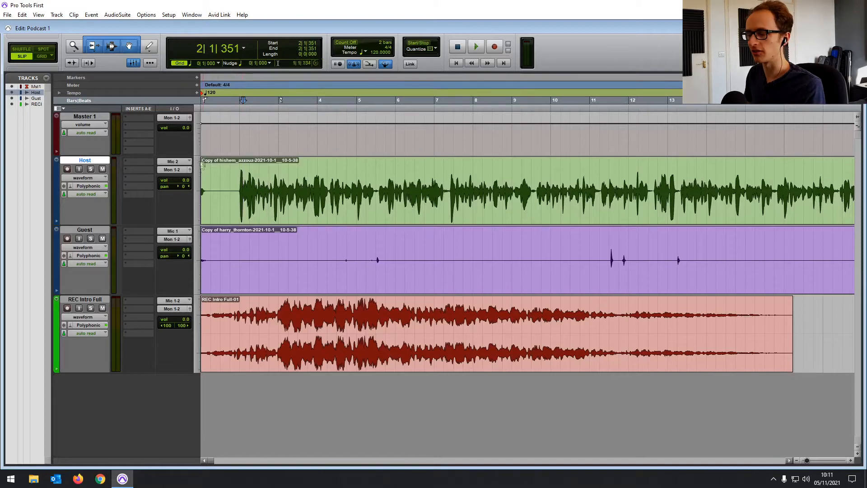
click(83, 178)
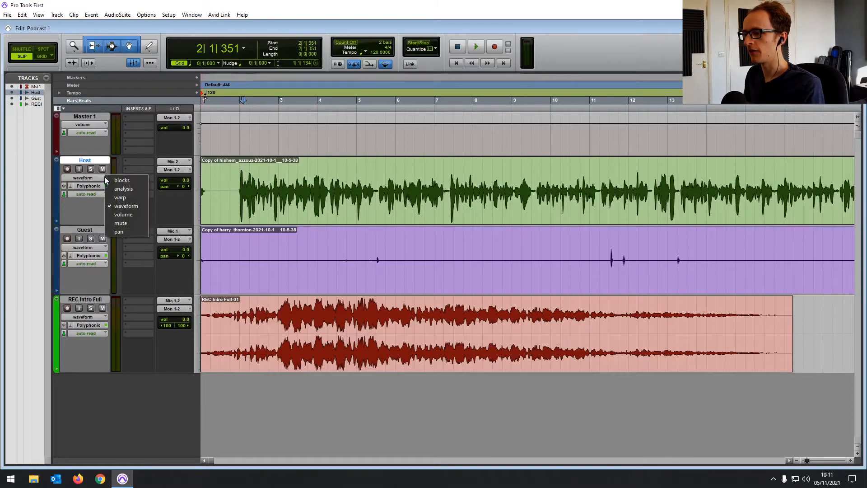
mouse_move(122, 180)
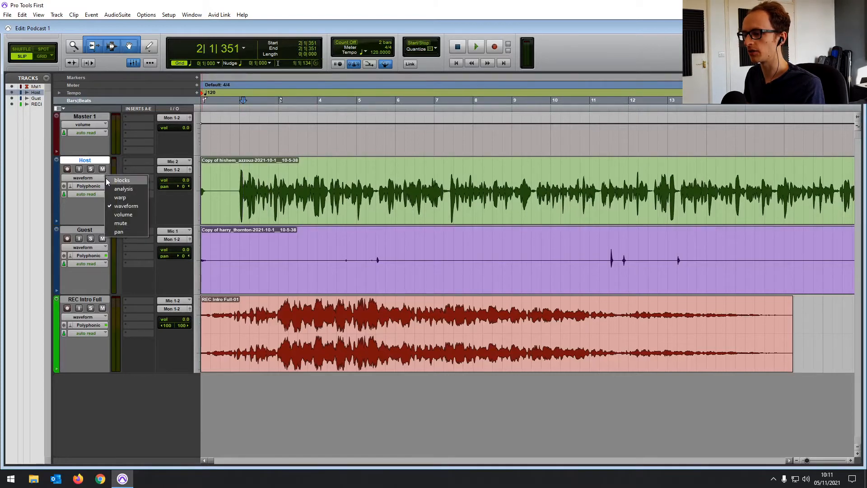
mouse_move(124, 215)
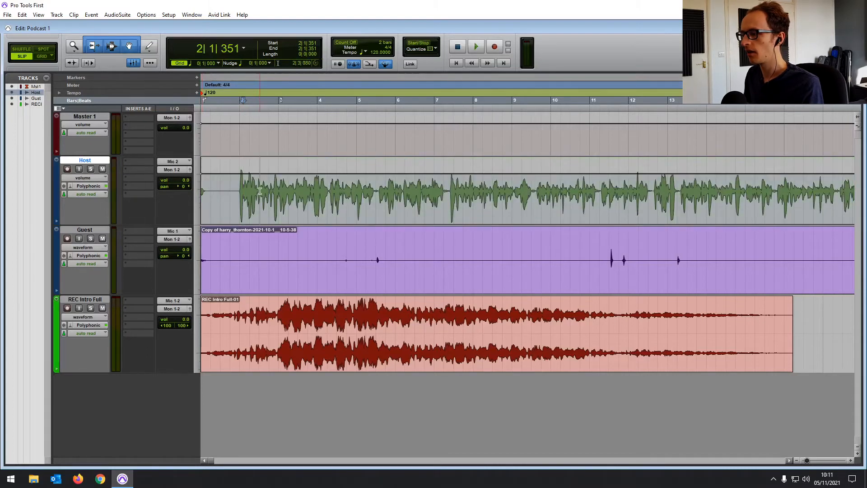
drag(249, 194, 345, 194)
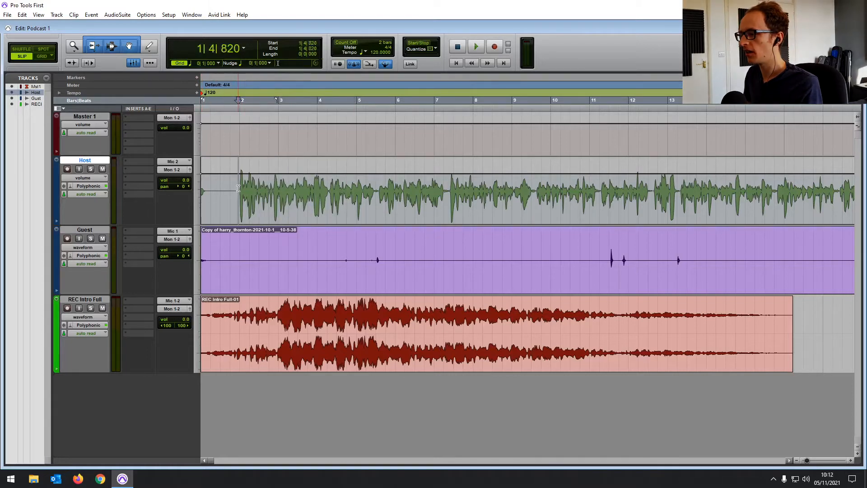
click(149, 46)
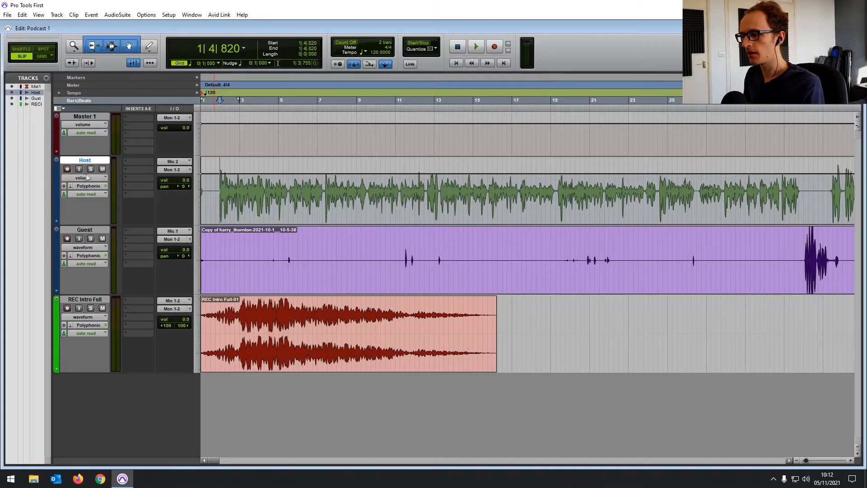
Show the Host track's mute automation, then return it to Waveform view.
click(82, 178)
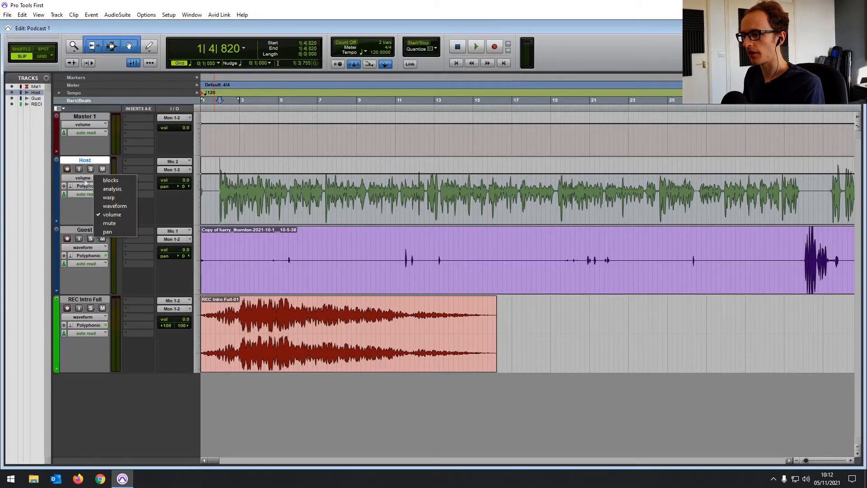
click(109, 223)
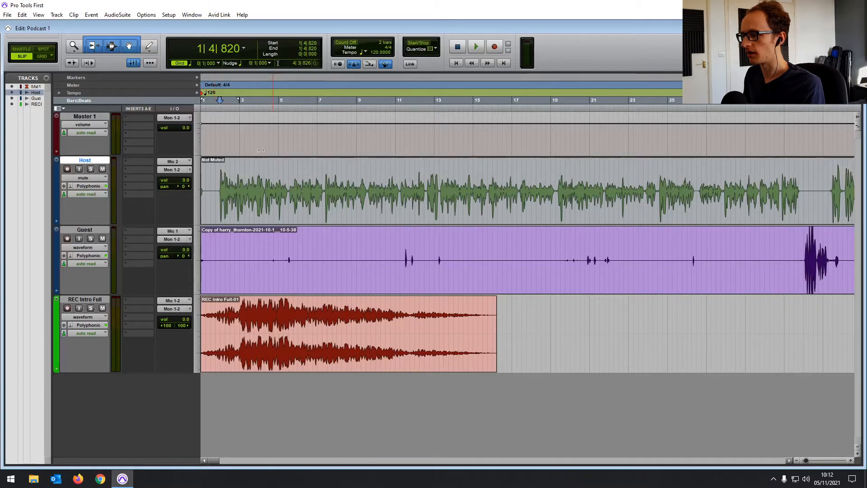
click(83, 177)
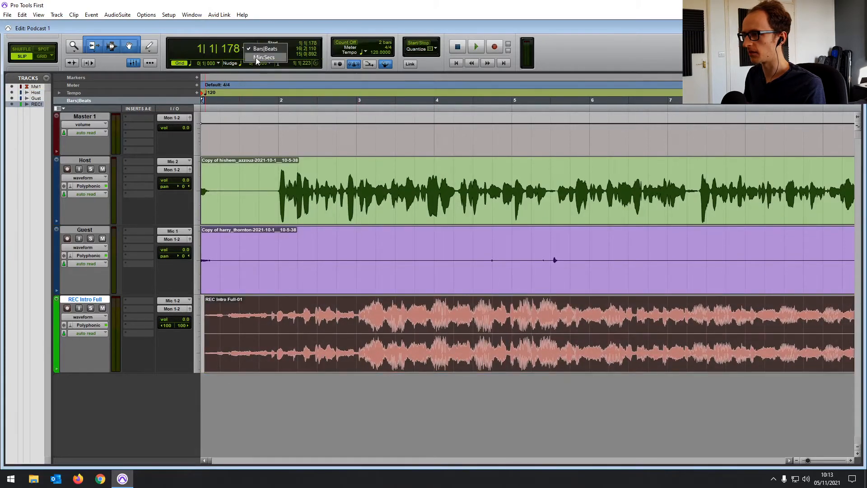
Set the main counter to Min:Secs and select the Host clip.
click(264, 57)
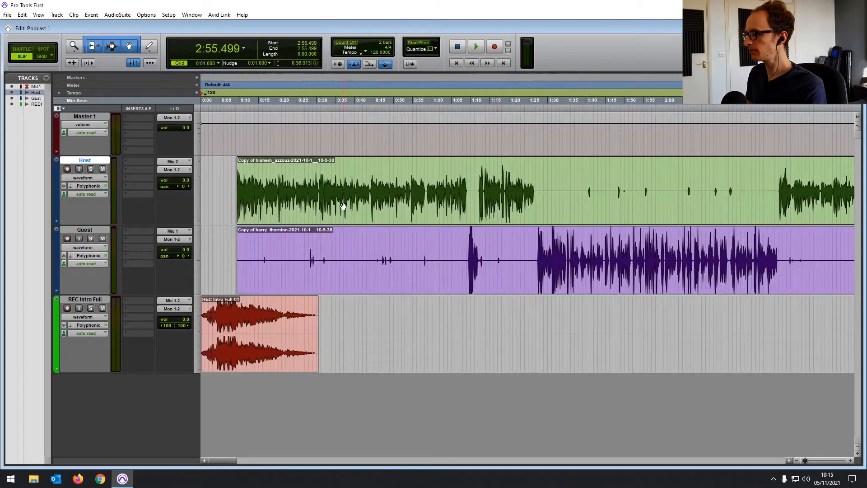
click(21, 14)
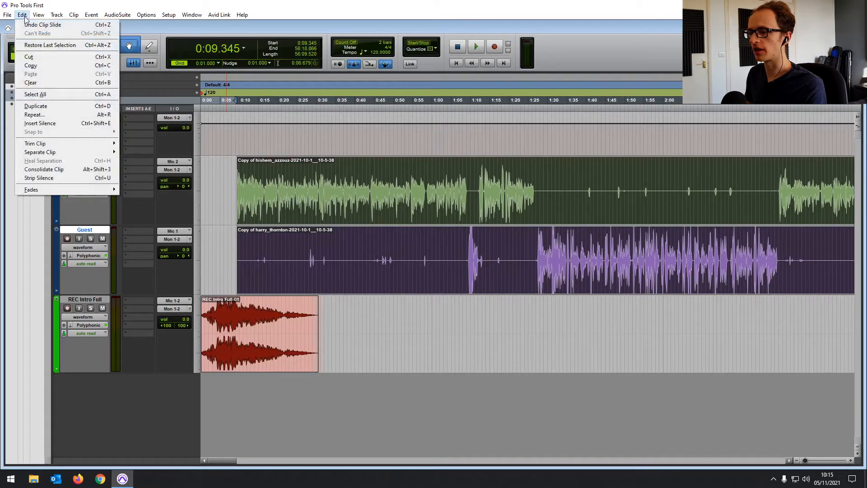
Open Strip Silence and fine-tune the Clip Start Pad and Clip End Pad.
click(38, 177)
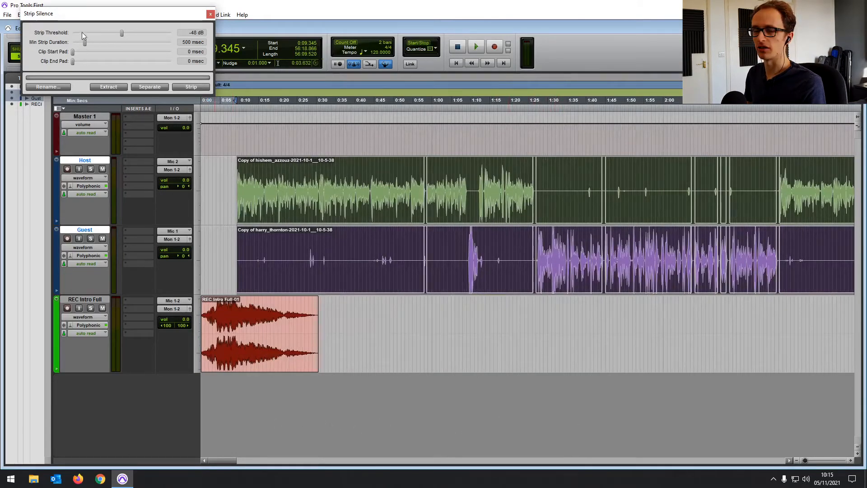
drag(72, 51, 75, 52)
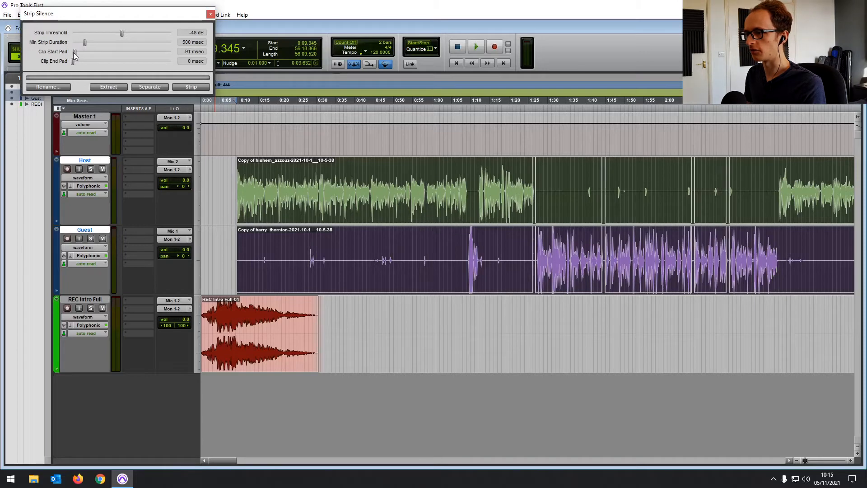
drag(76, 52, 71, 51)
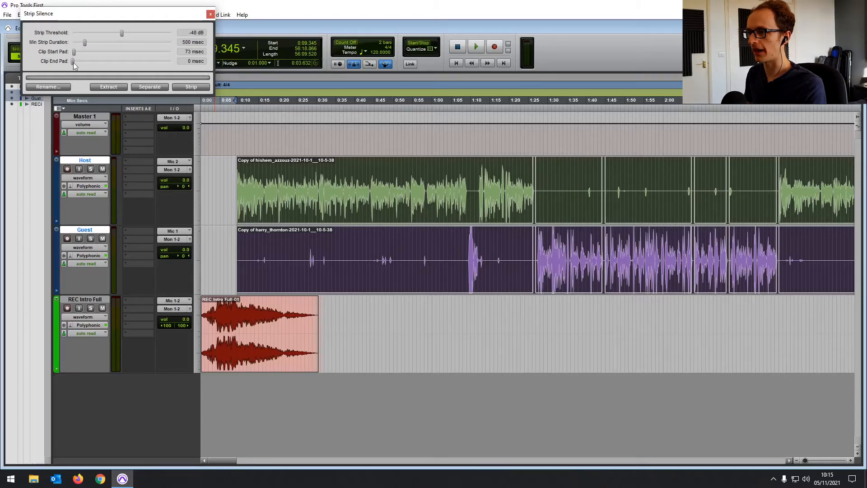
drag(73, 61, 77, 61)
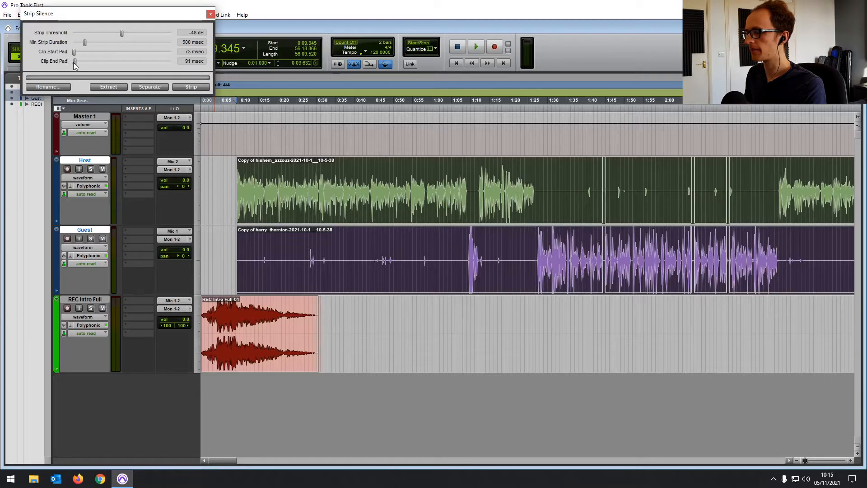
drag(75, 61, 73, 61)
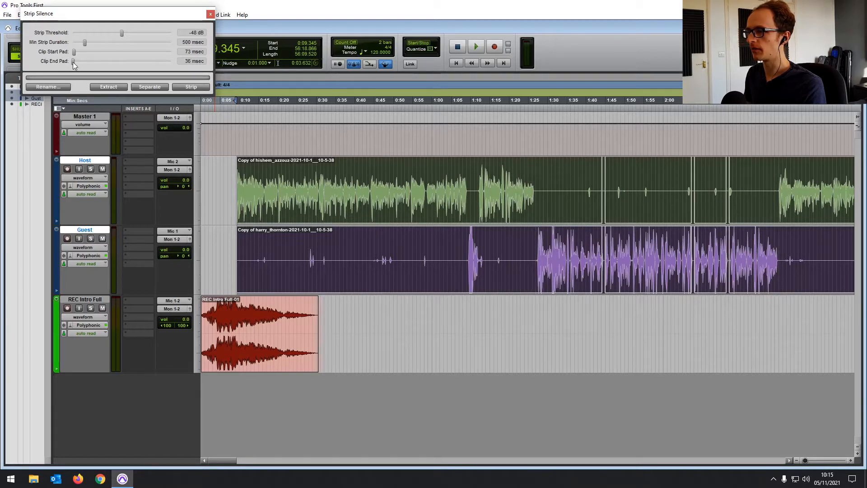
drag(72, 61, 77, 61)
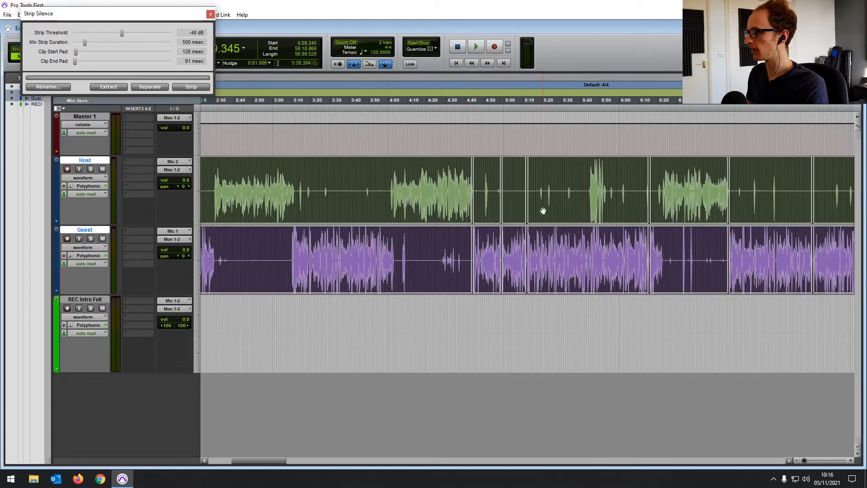
Zoom out to the whole conversation and strip silence from both tracks.
click(191, 87)
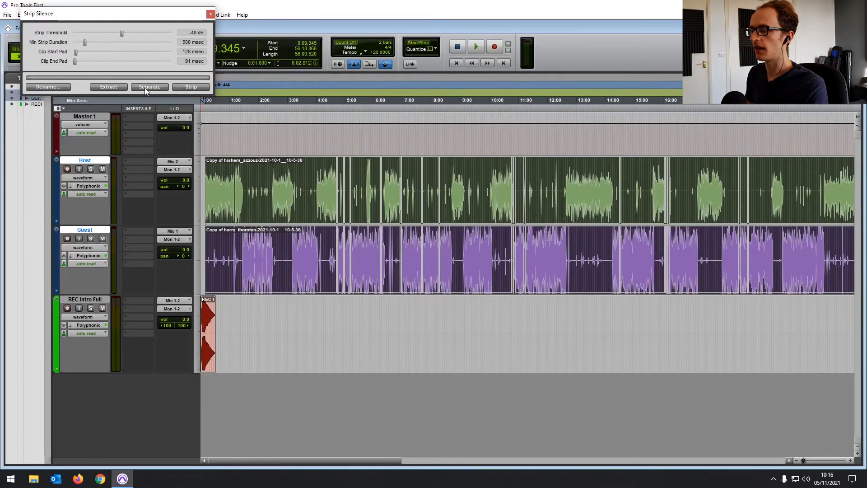
click(190, 87)
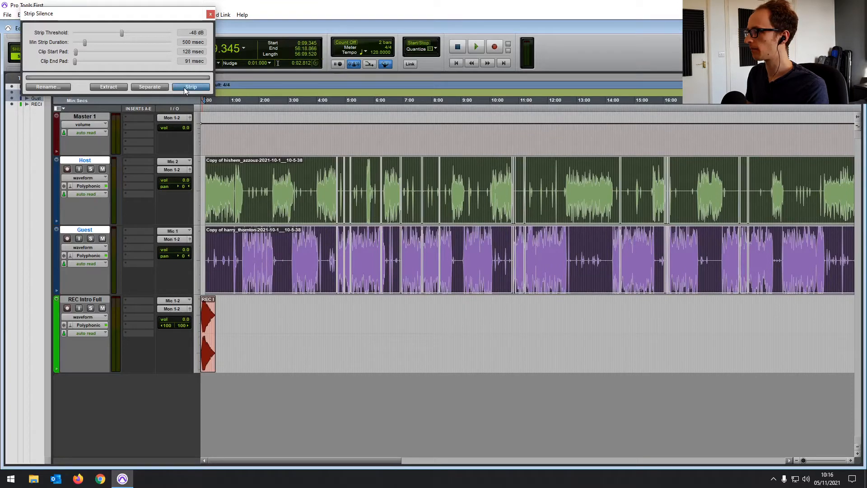
click(191, 87)
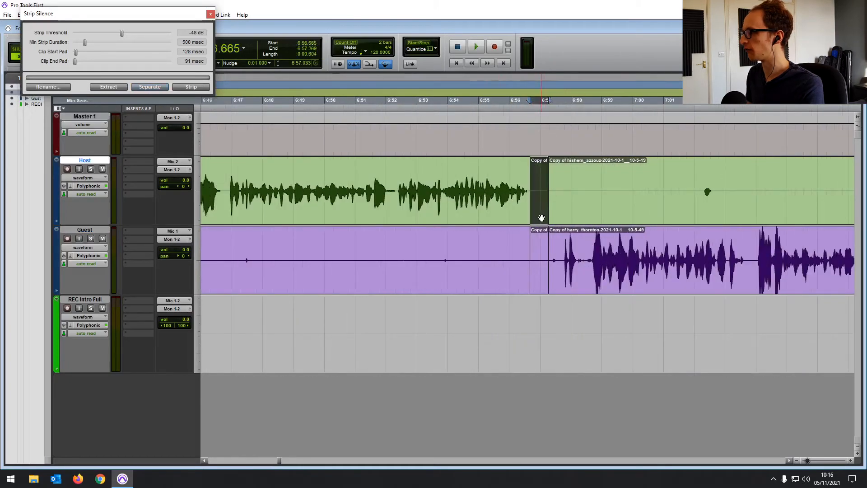
click(209, 14)
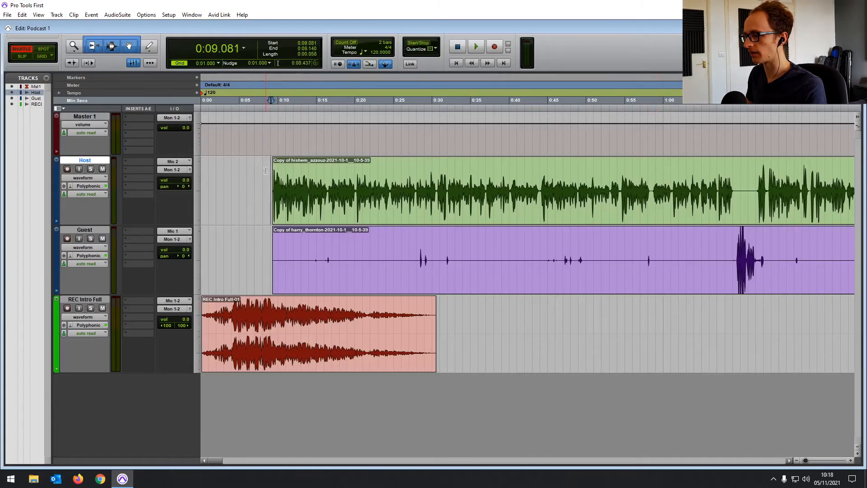
Separate the Guest clip near 1:03 and show, then hide, its volume lane.
click(476, 46)
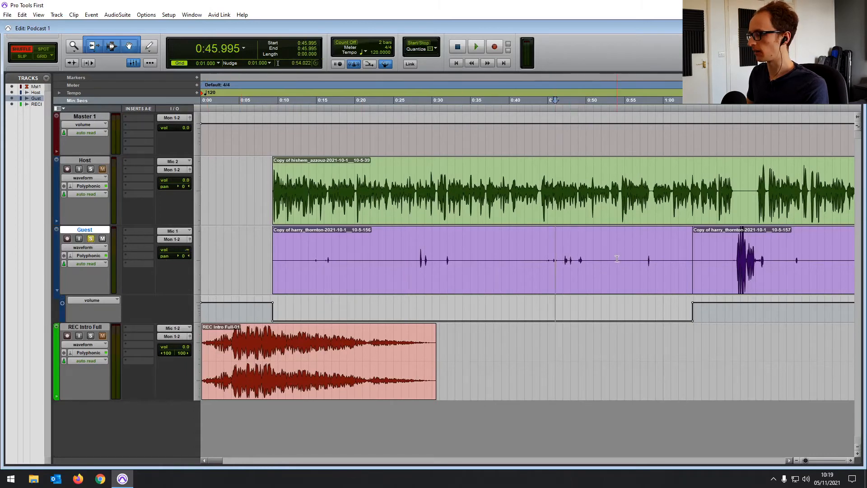
click(476, 47)
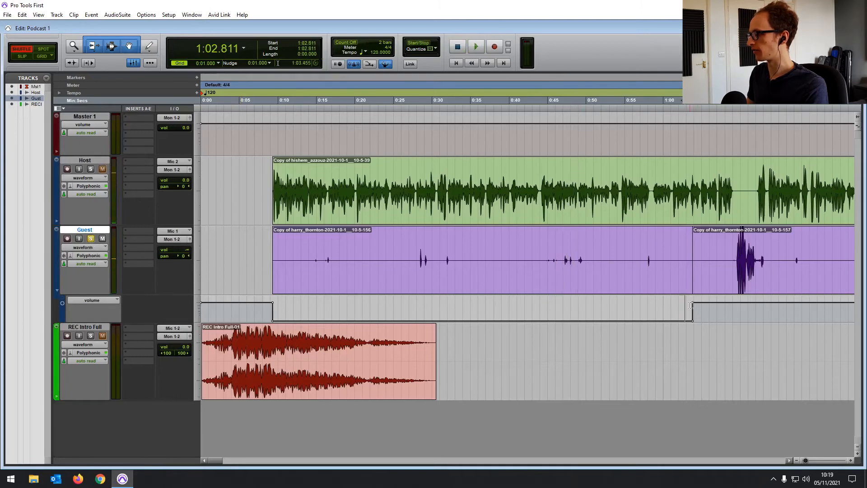
click(476, 47)
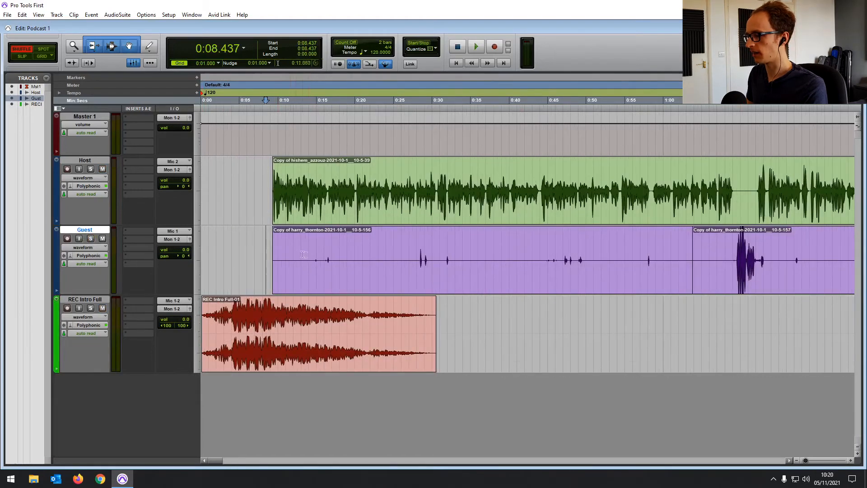
Delete the first, mostly silent Guest clip piece and play back.
click(476, 269)
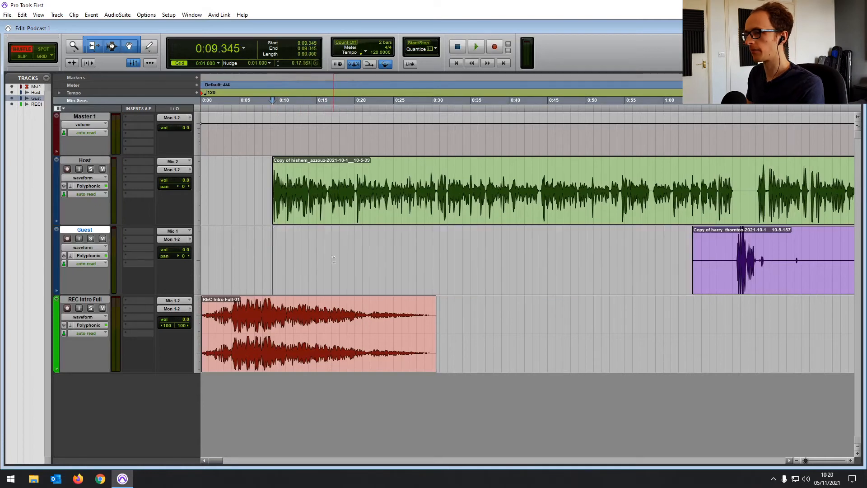
click(475, 47)
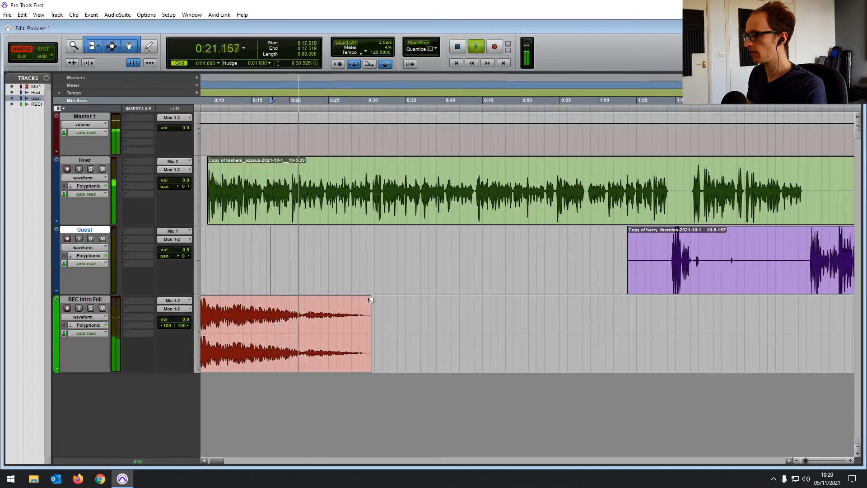
click(457, 46)
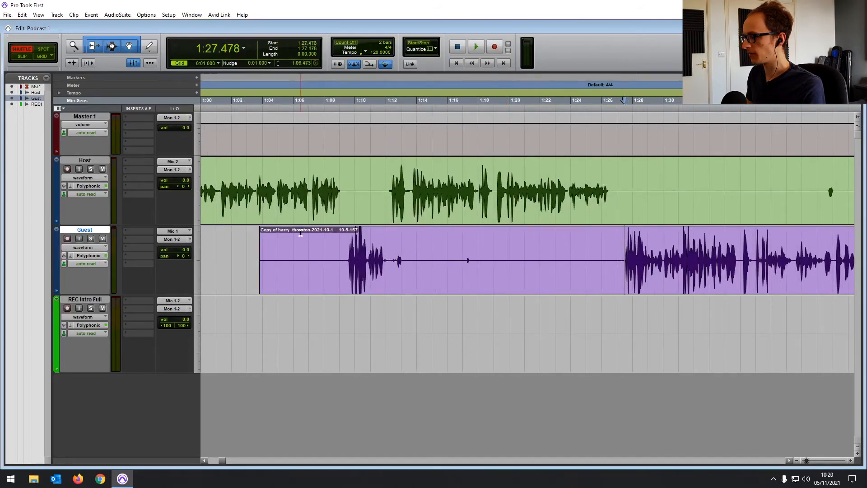
Select the stray noise on the Guest track near 1:12, separate and delete it.
click(475, 47)
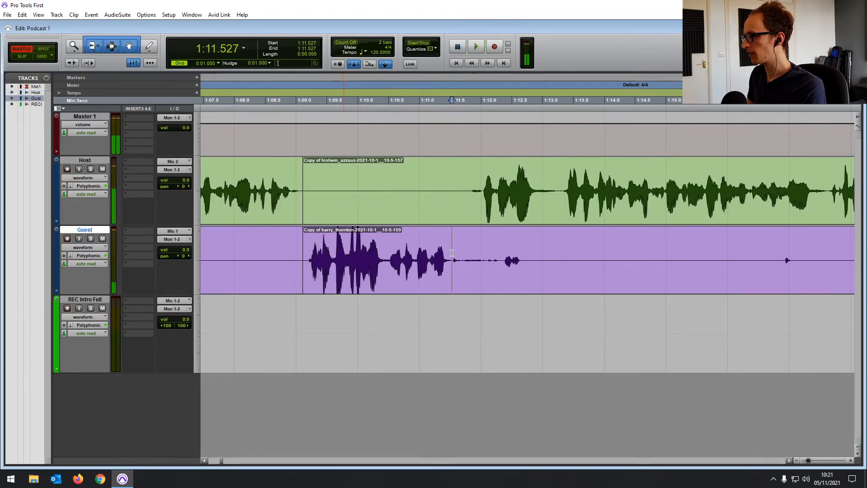
drag(503, 260, 536, 261)
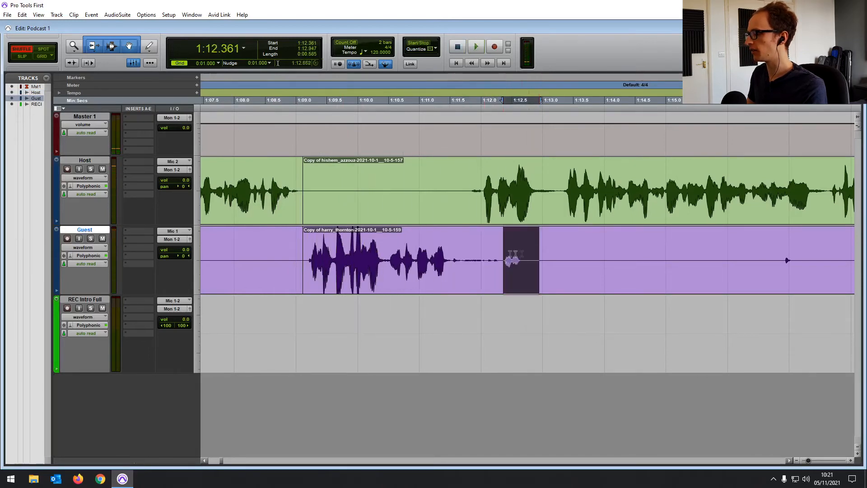
click(476, 47)
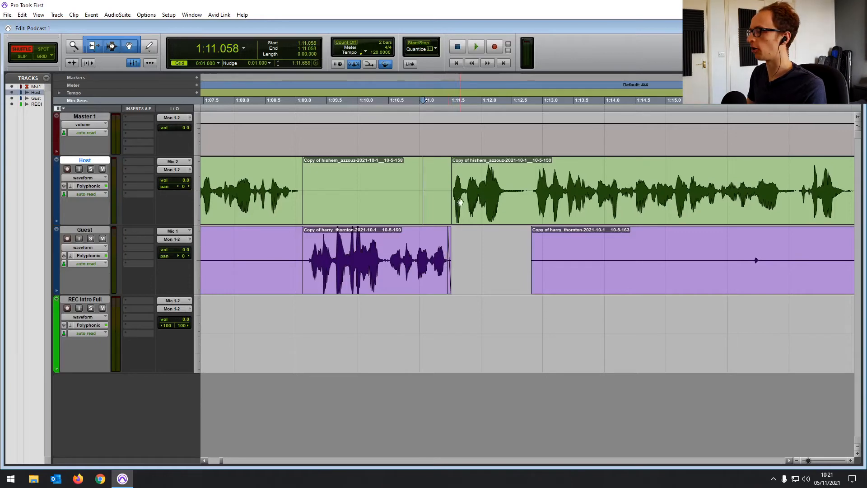
click(475, 46)
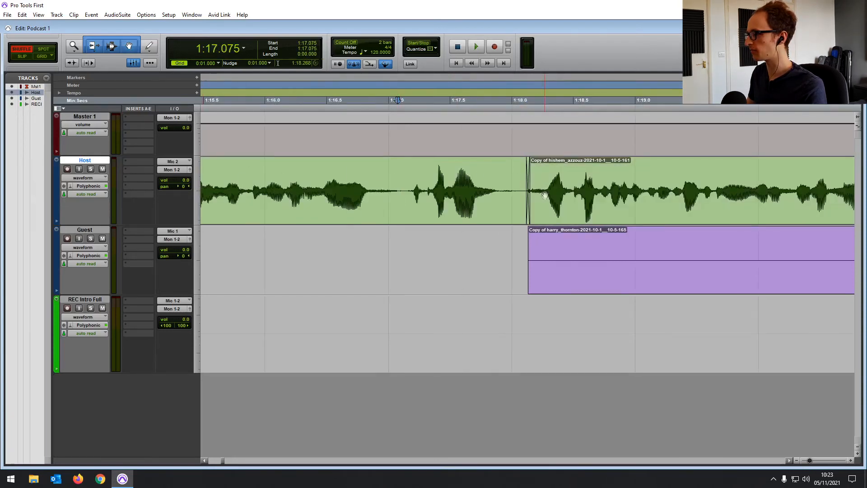
Create crossfades at the cuts between the Host and Guest clips.
click(476, 46)
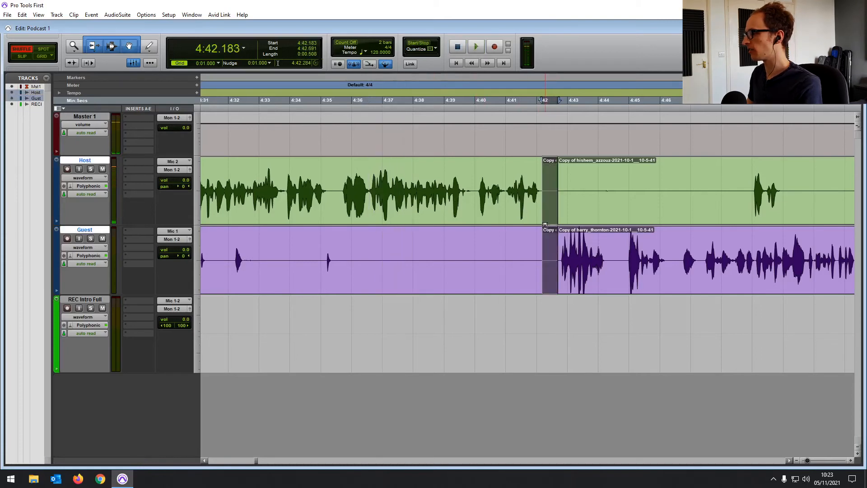
click(476, 46)
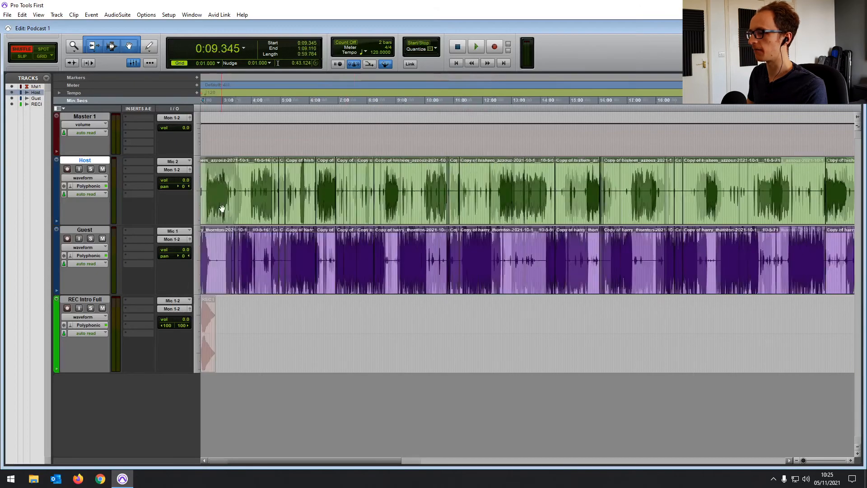
Consolidate the opening run of Host clips into one clip named Host_01.
scroll(right, 3)
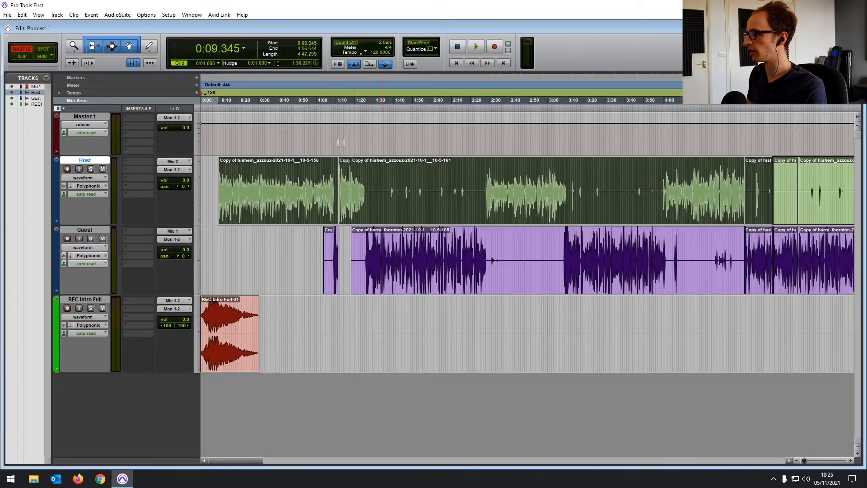
click(20, 15)
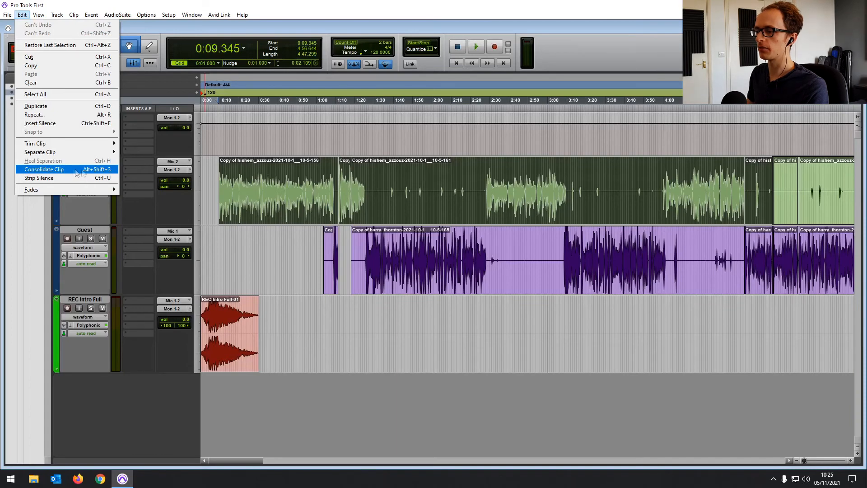
mouse_move(85, 173)
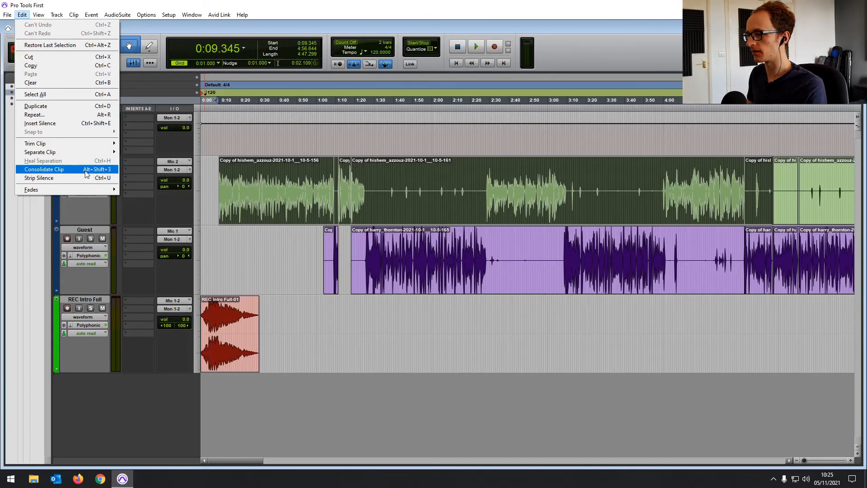
click(44, 169)
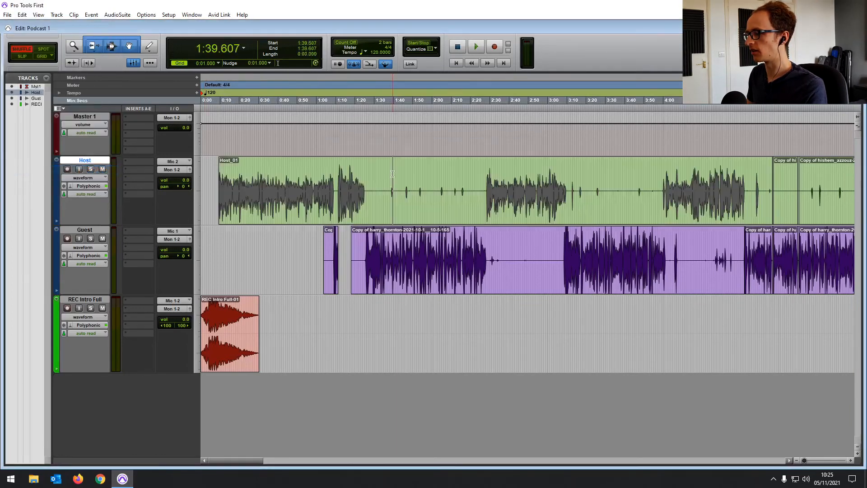
drag(320, 191, 342, 191)
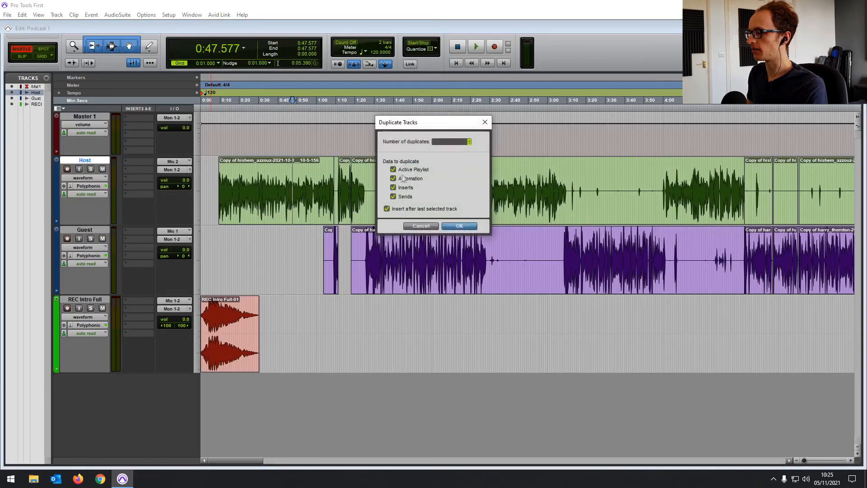
Duplicate the Host track as Host.dup1, then hide, deactivate, and re-show the original.
click(459, 225)
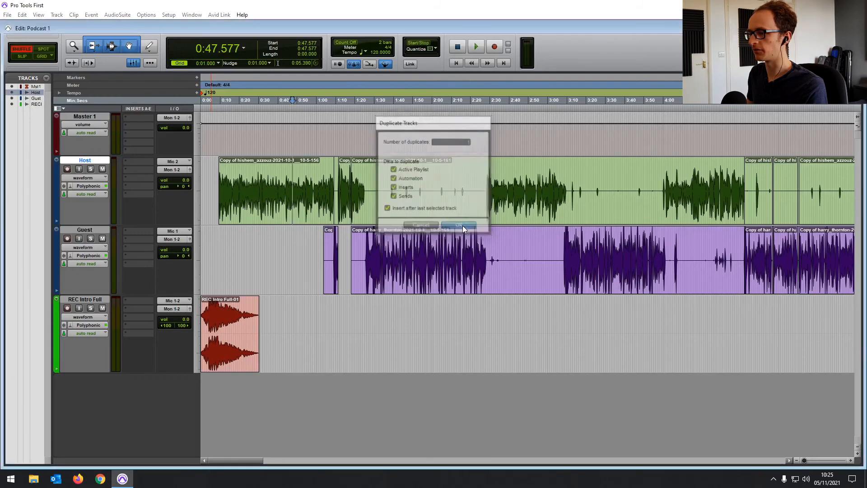
click(460, 225)
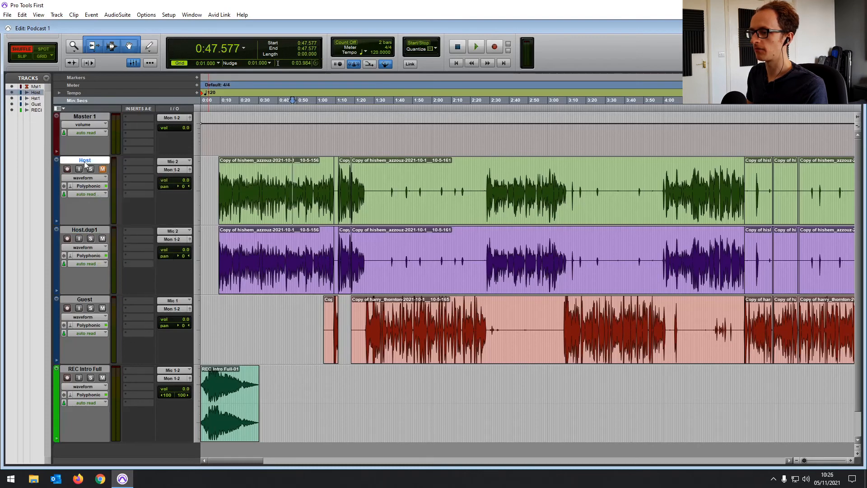
right_click(85, 160)
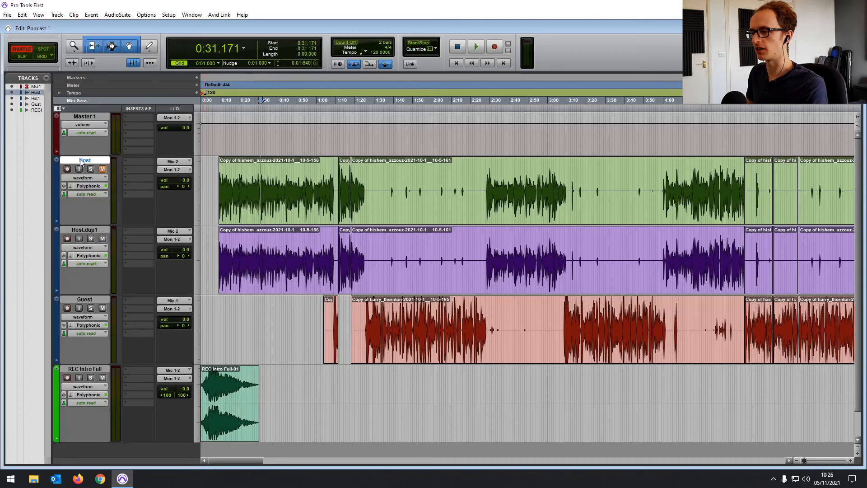
right_click(84, 160)
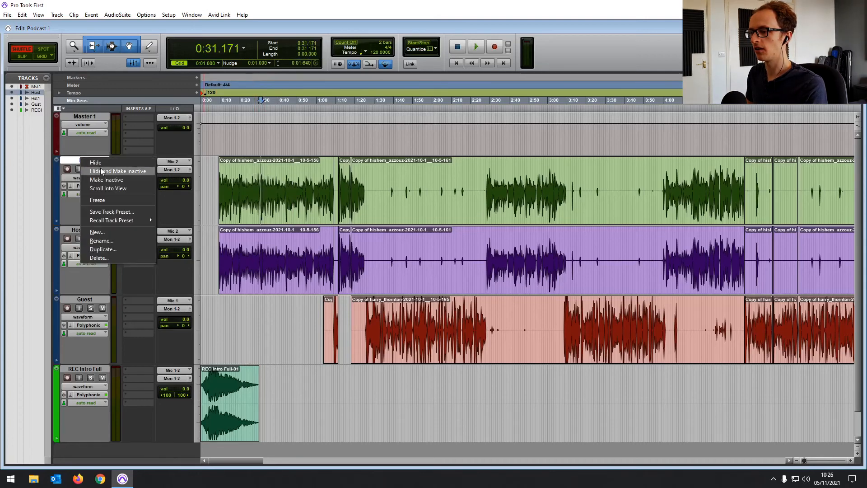
click(95, 162)
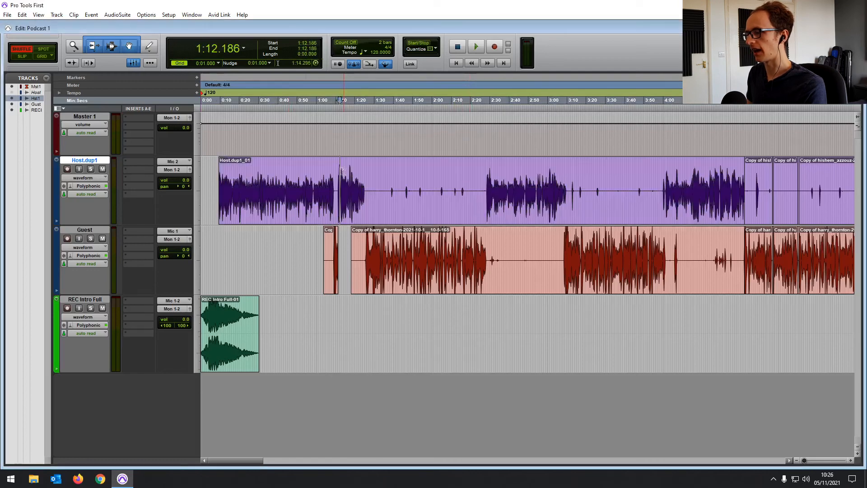
right_click(35, 86)
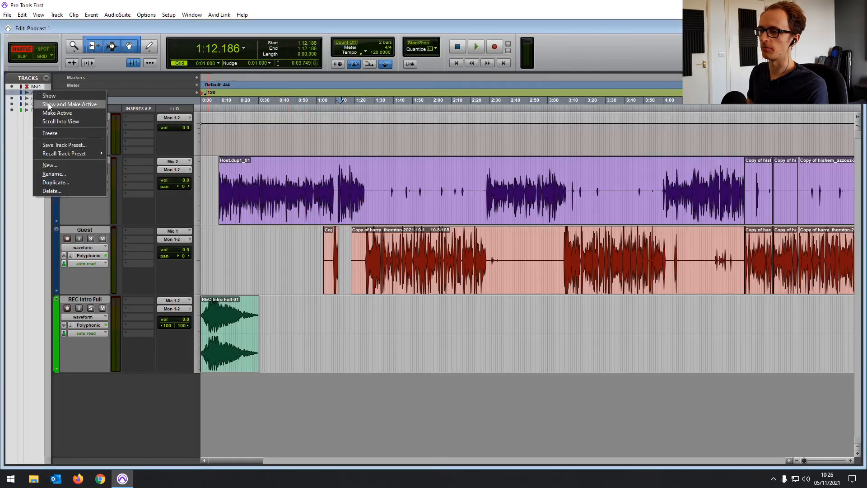
click(68, 105)
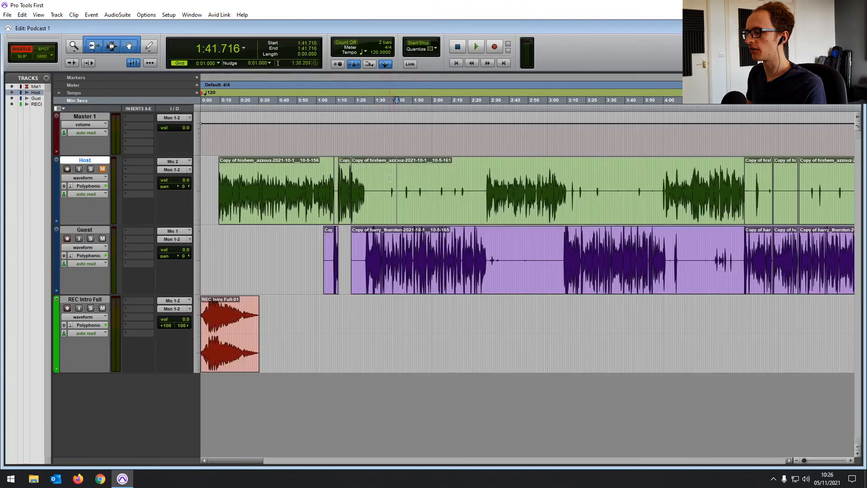
Switch to Slip mode and reselect the full-length first Host clip.
click(228, 100)
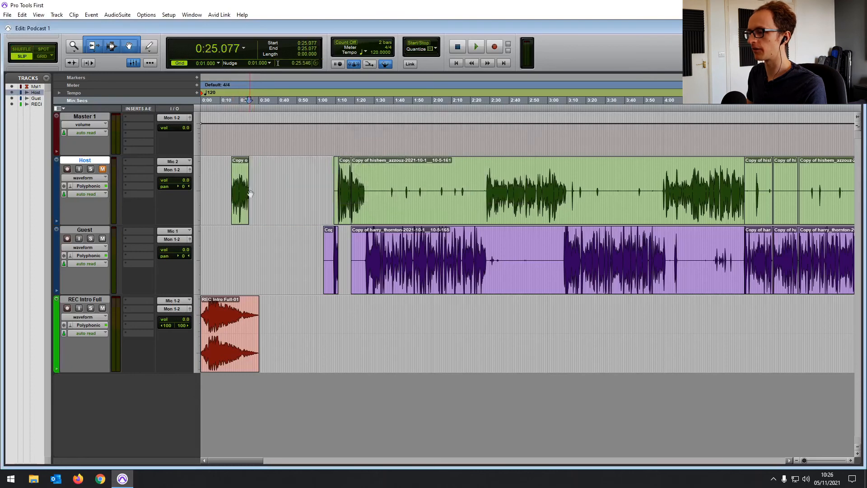
click(21, 14)
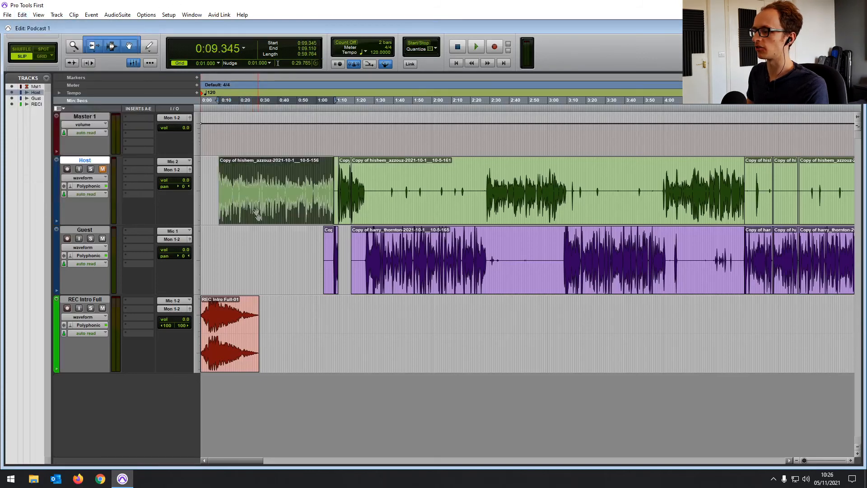
click(20, 15)
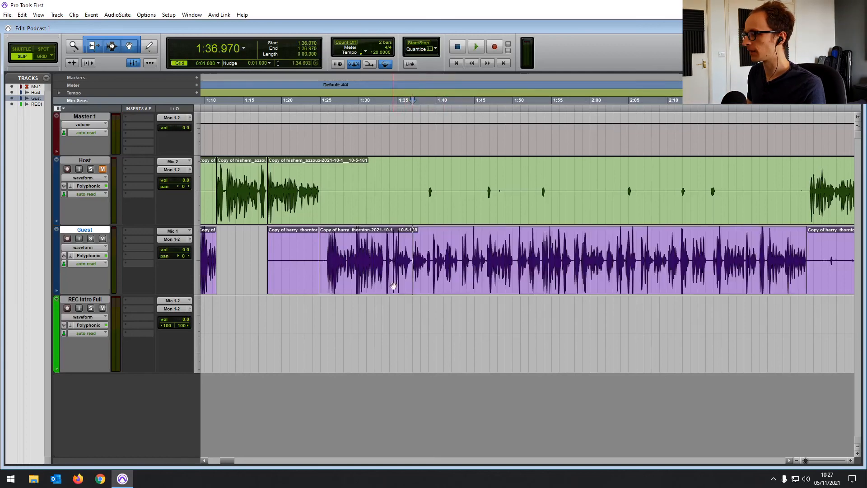
Separate the Guest clip at transients with a 10 mSec pre-separate amount.
click(21, 15)
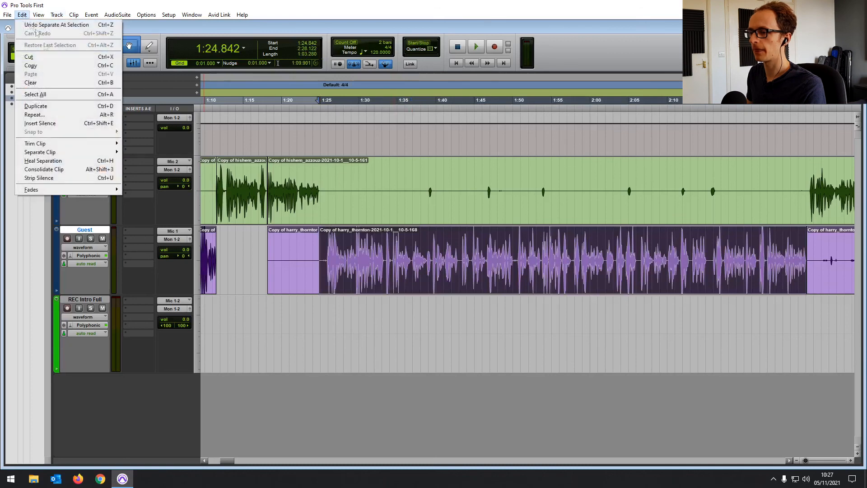
mouse_move(40, 152)
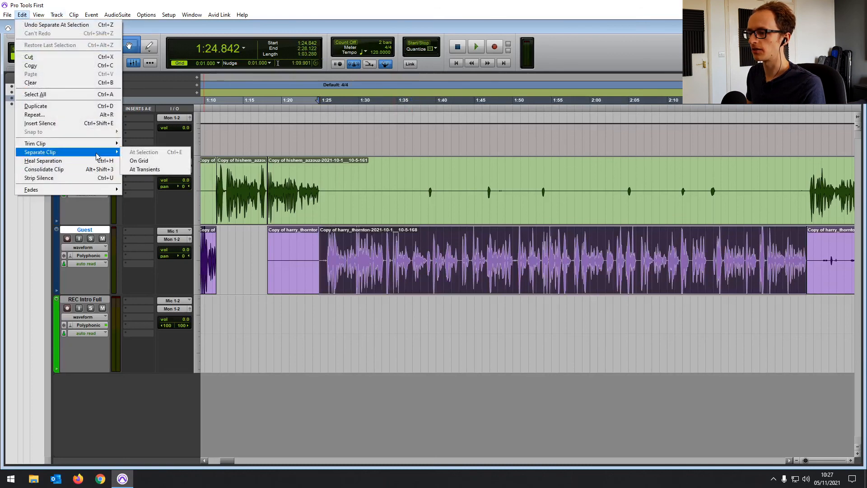
mouse_move(139, 160)
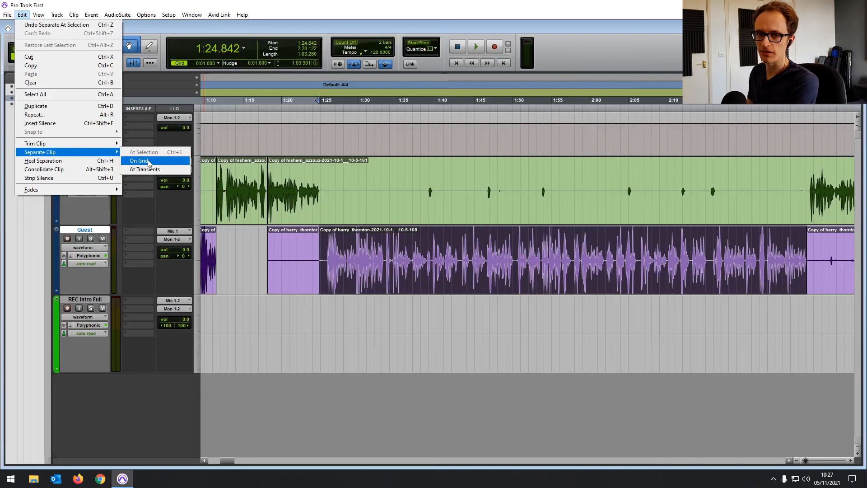
mouse_move(329, 116)
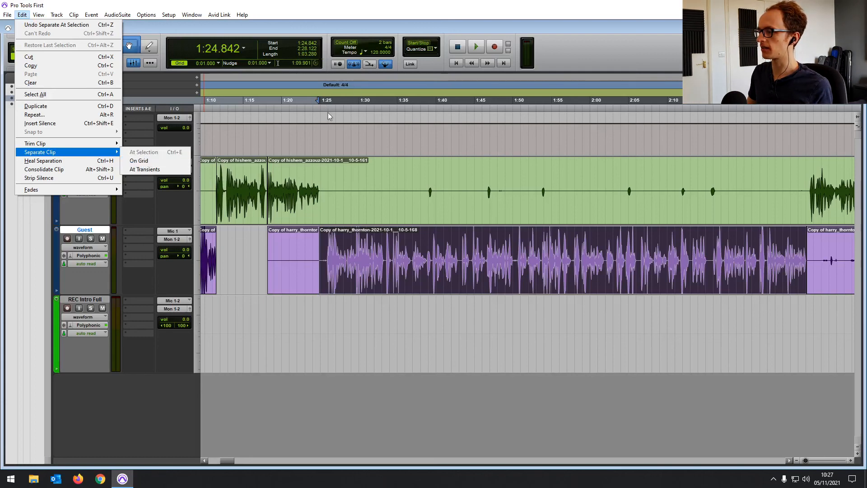
mouse_move(362, 115)
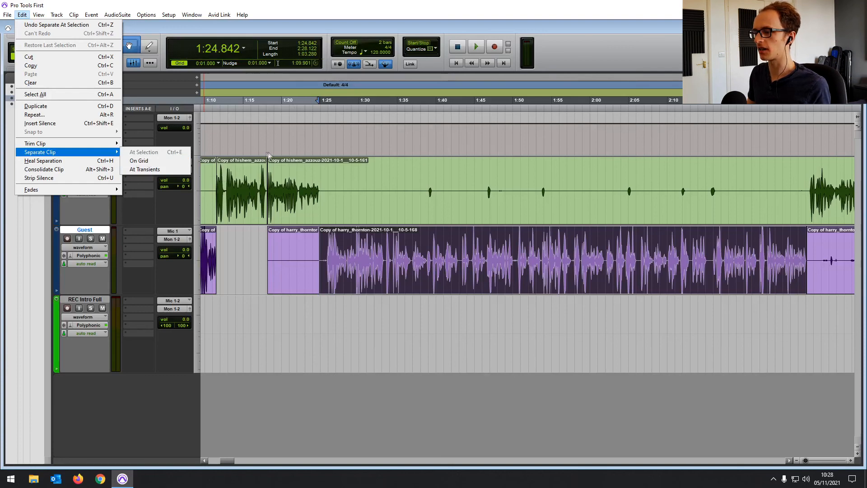
mouse_move(144, 170)
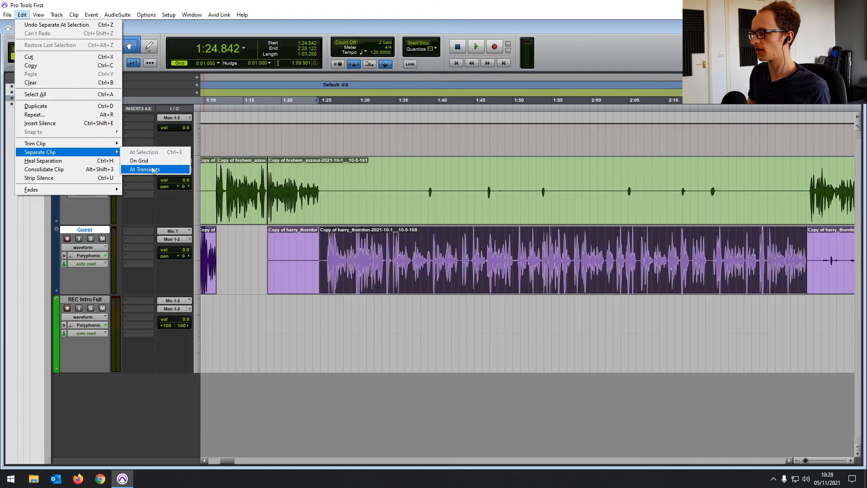
mouse_move(387, 246)
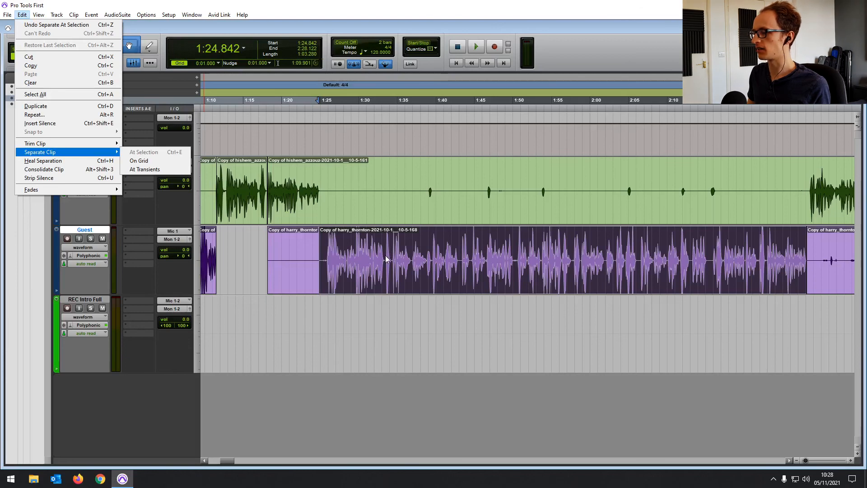
click(145, 170)
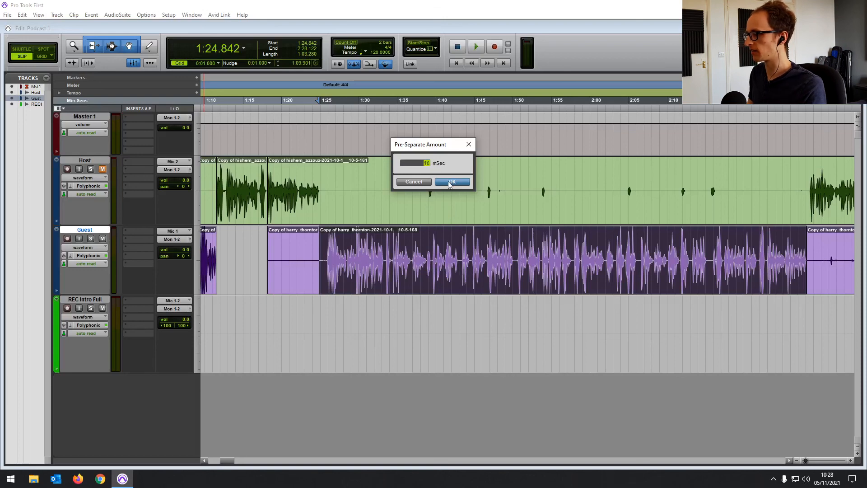
click(452, 181)
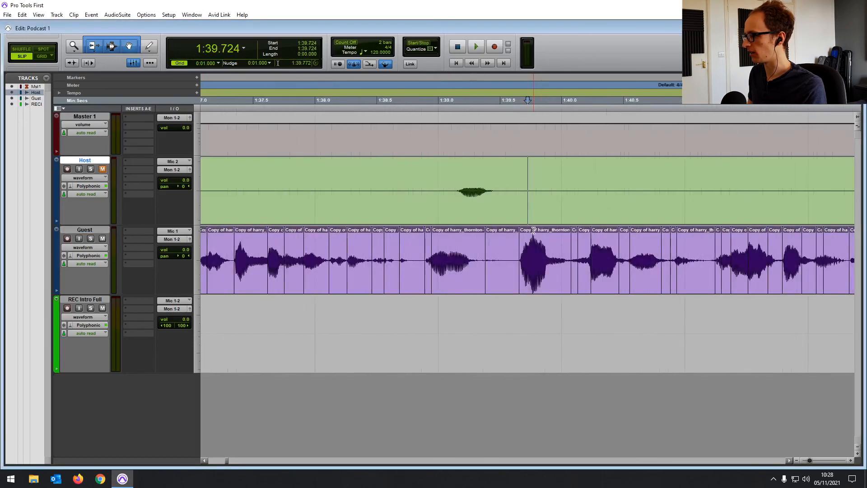